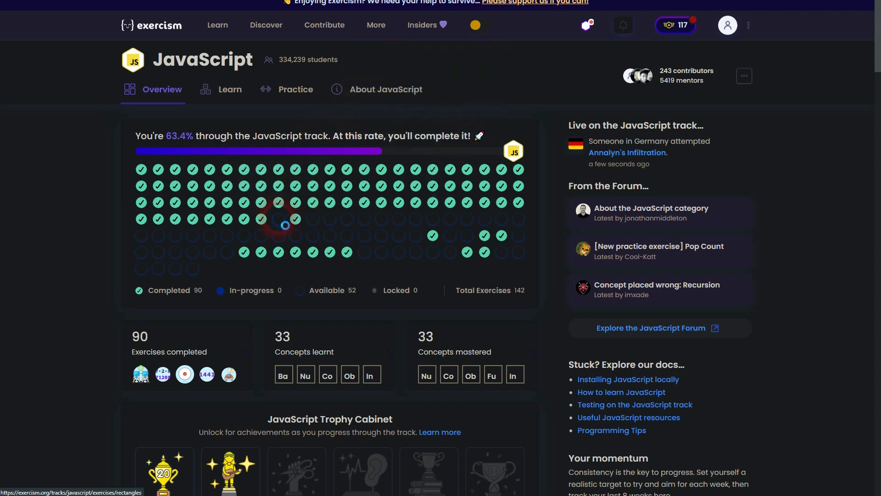
Step: Open the Rectangles exercise and scroll through its diagram examples in the instructions
{"action": "left_click", "coordinate": [283, 225]}
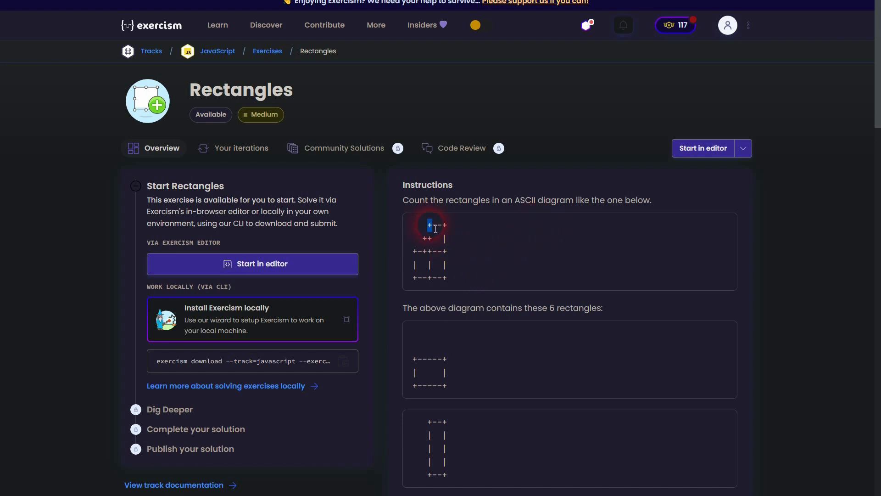
{"action": "scroll", "scroll_direction": "down", "scroll_amount": 3}
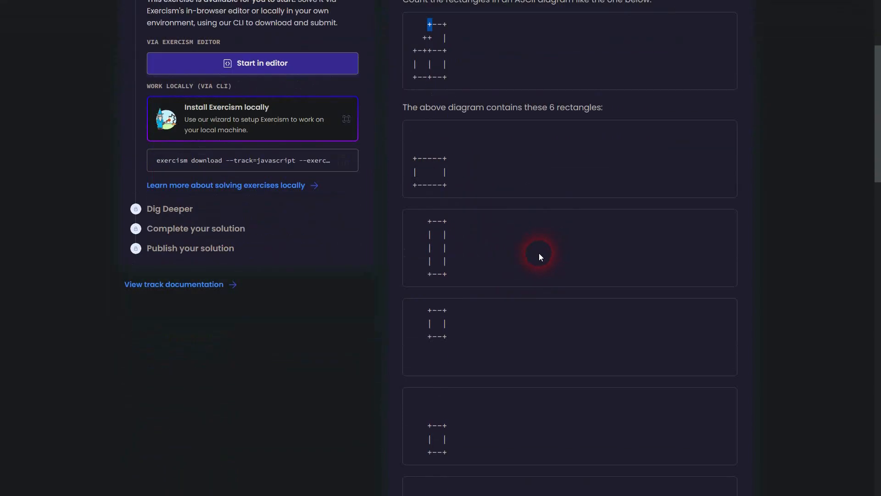
{"action": "scroll", "scroll_direction": "down", "scroll_amount": 3}
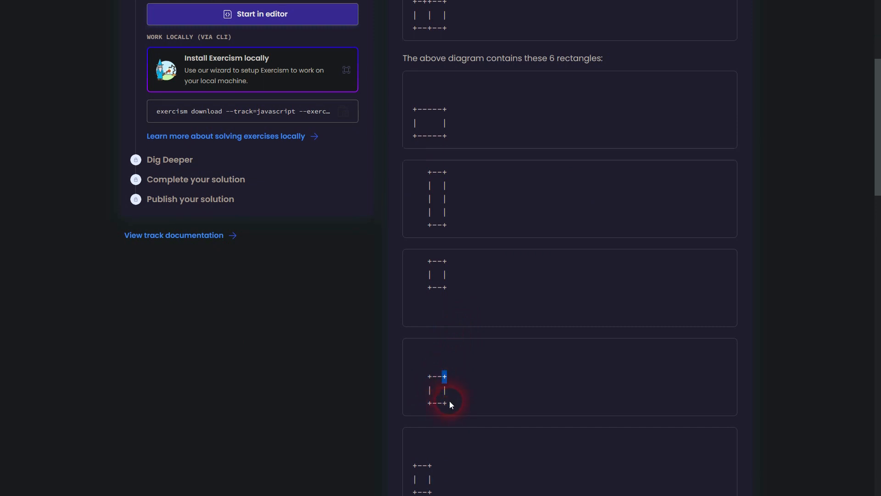
{"action": "scroll", "scroll_direction": "down", "scroll_amount": 3}
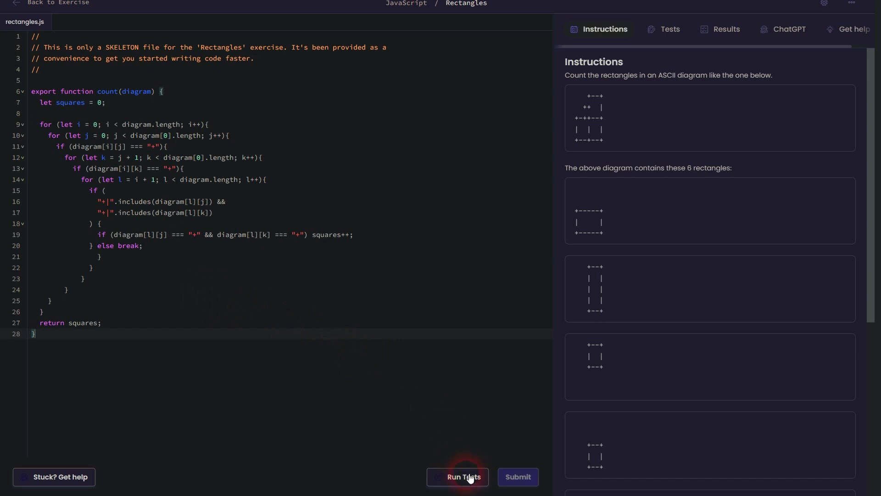
Step: Run the Rectangles test suite, confirming all 13 tests pass
{"action": "left_click", "coordinate": [458, 476]}
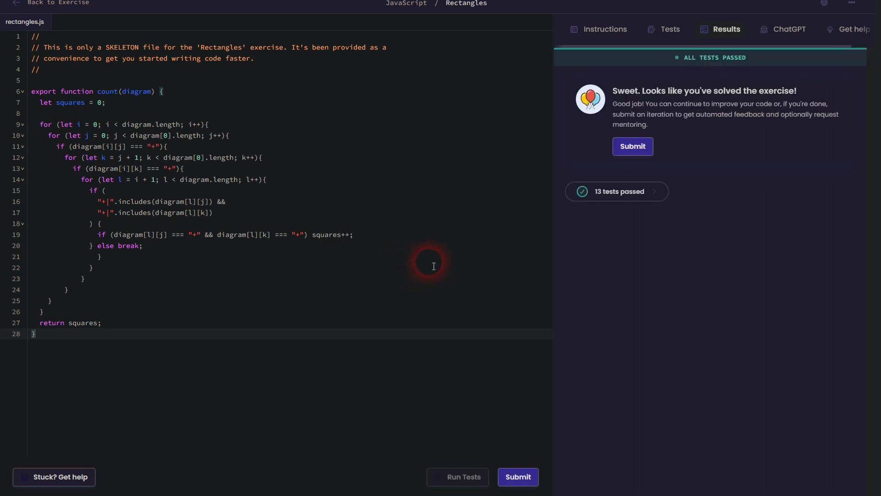
{"action": "mouse_move", "coordinate": [49, 130]}
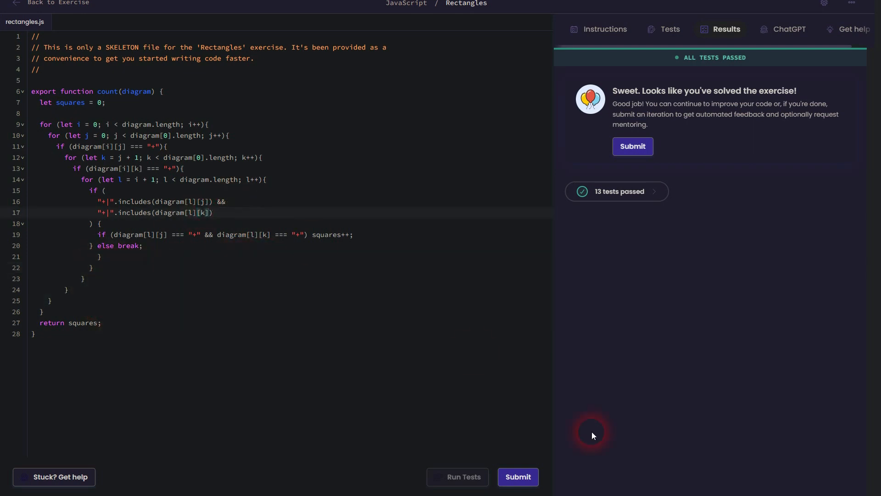
{"action": "mouse_move", "coordinate": [819, 221]}
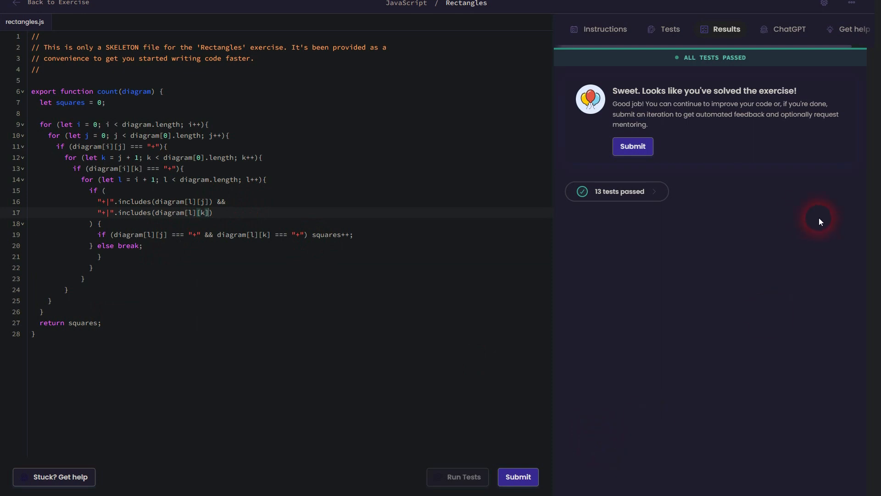